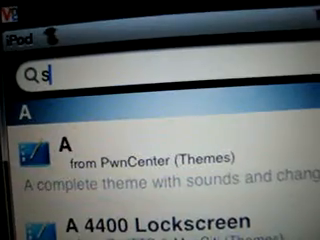
Search Cydia's catalogue for 'sbsettings'.
text(bsetti)
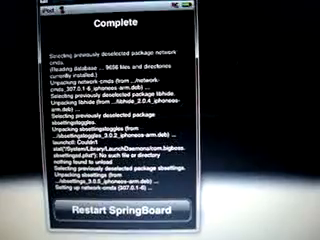
Restart SpringBoard so the home screen reloads with SBSettings.
click(160, 212)
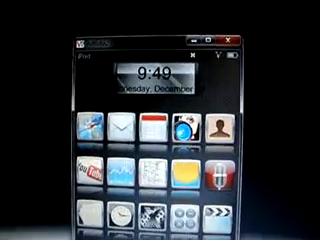